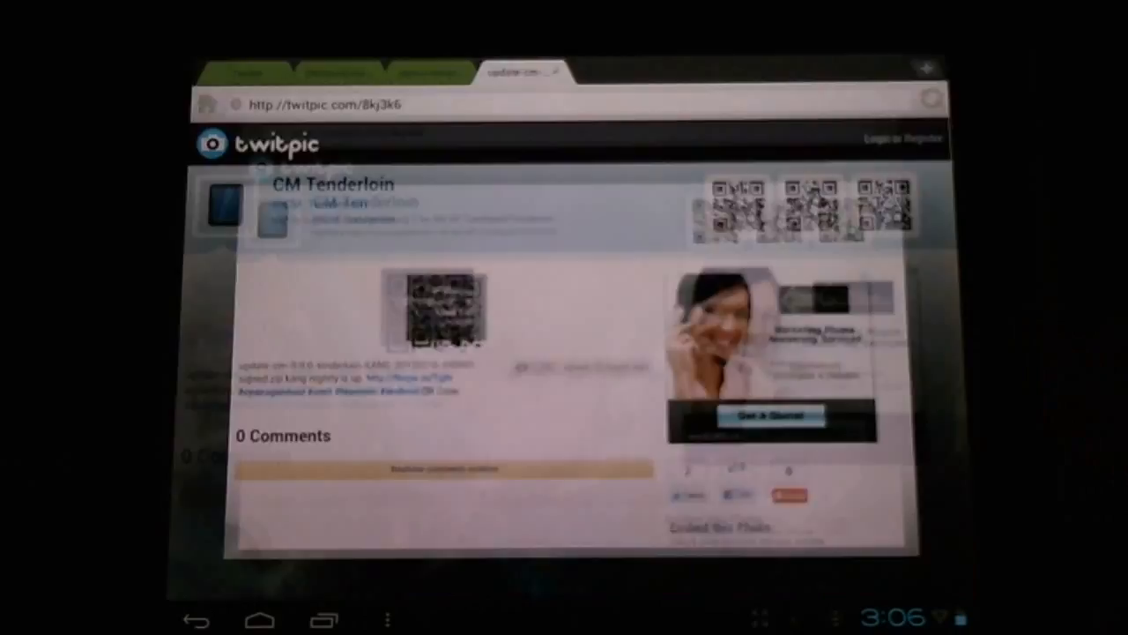
Switch from the Twitpic CM Tenderloin post to System Tuner Pro via Recent Apps.
click(257, 618)
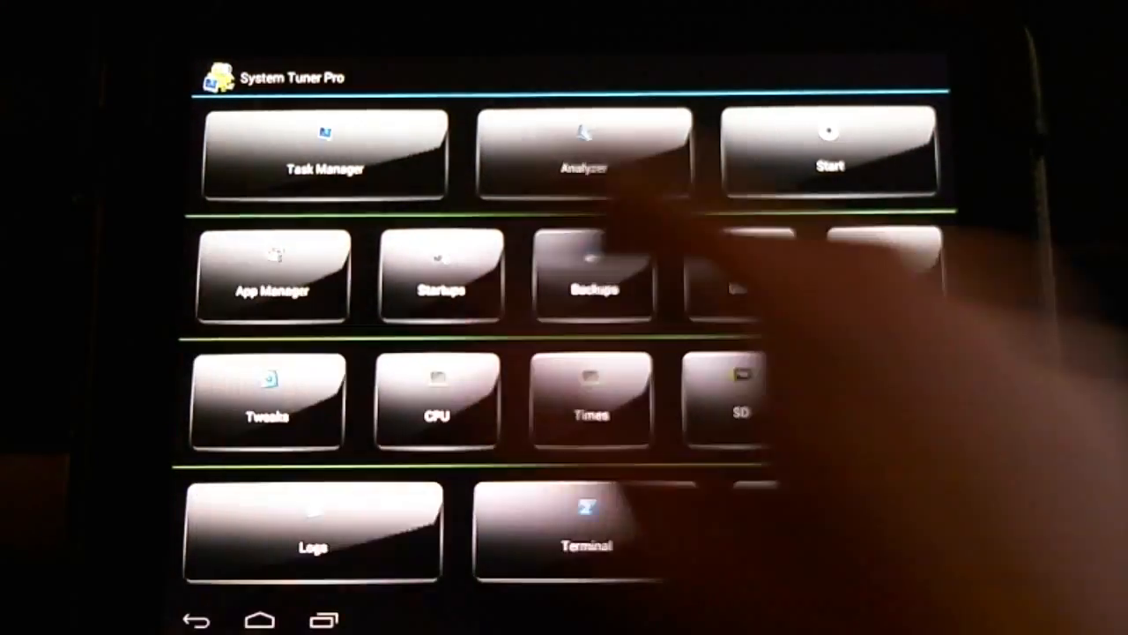
Return to the browser's review.cyanogenmod.com list of merged ICS changes.
click(595, 275)
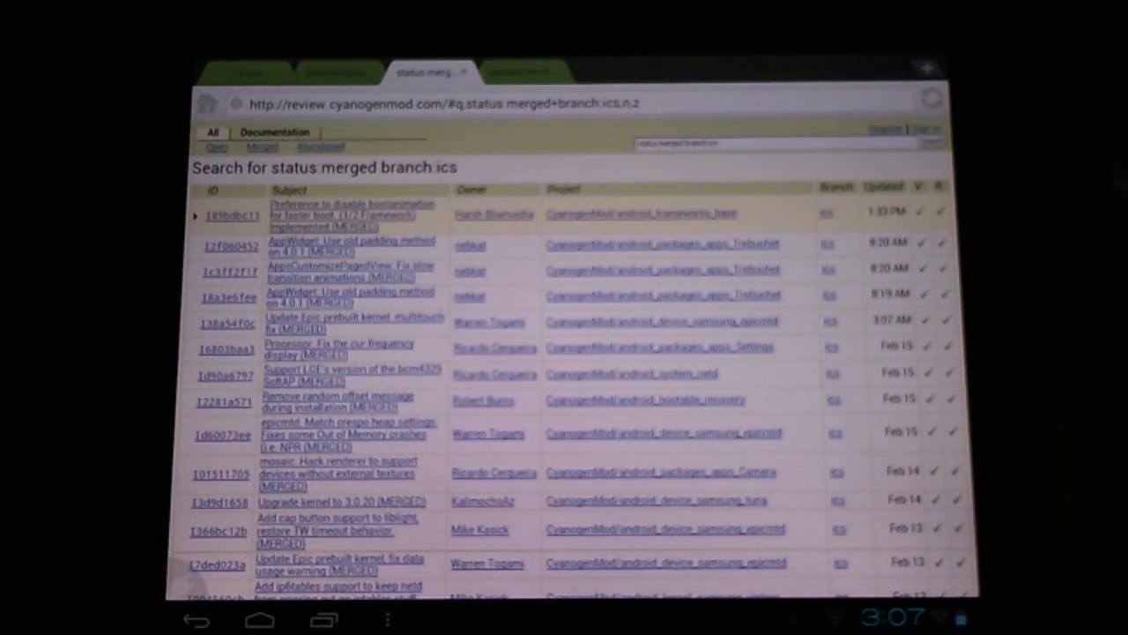
Select the RootzWiki CyanogenMod 9 Alpha 0.6 Touchpad thread tab.
click(335, 72)
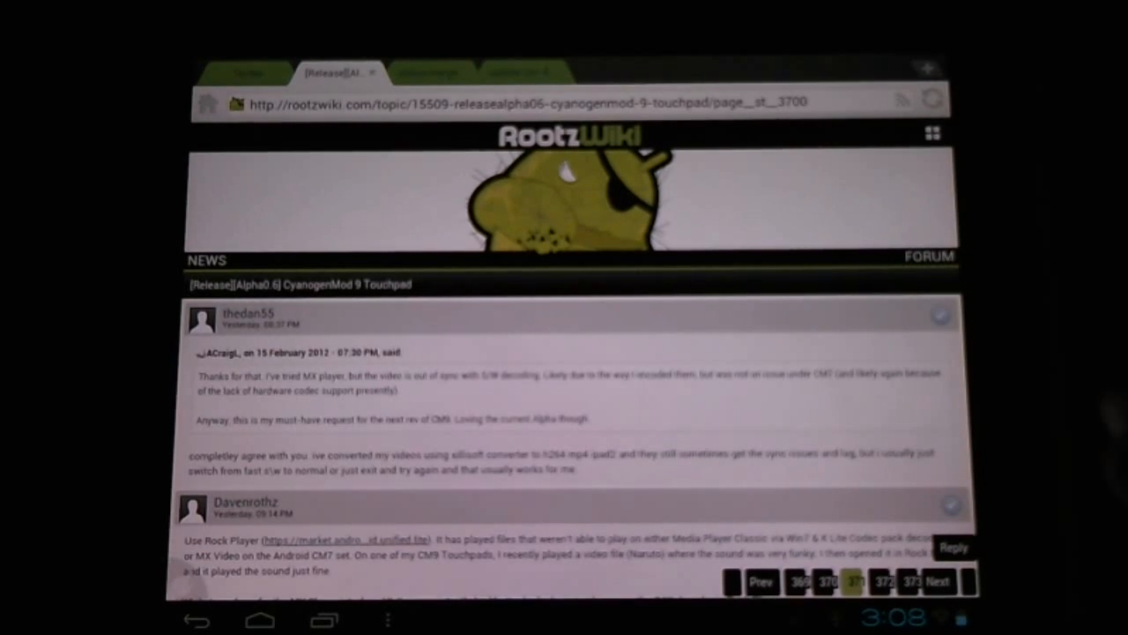
Scroll the RootzWiki thread to the post recommending unofficial CM9 nightly builds.
click(249, 72)
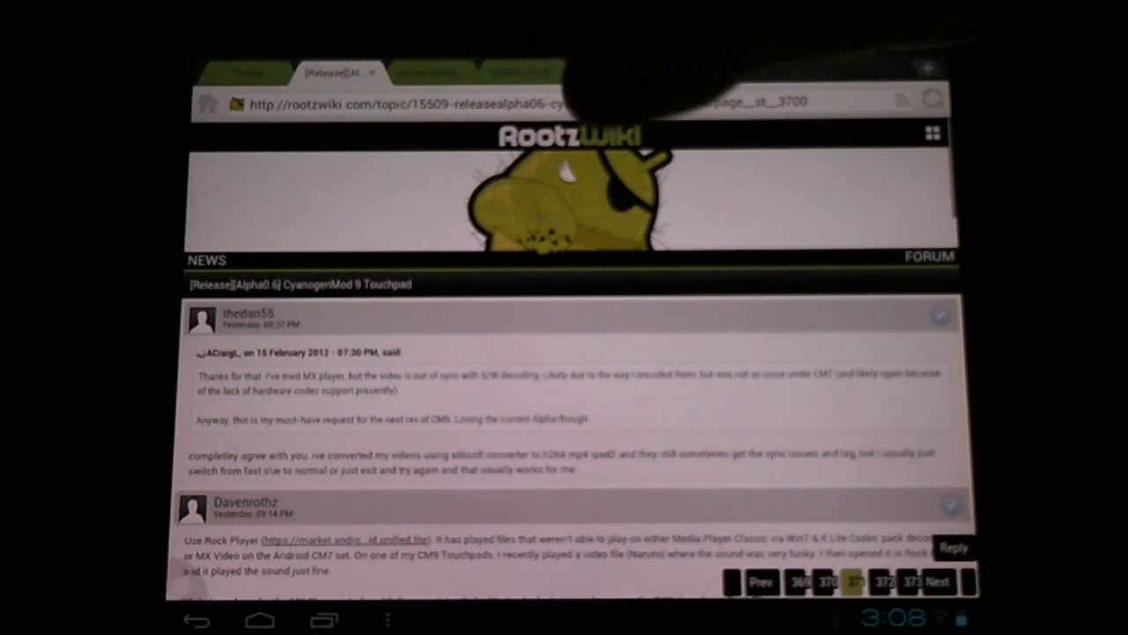
scroll(down, 3)
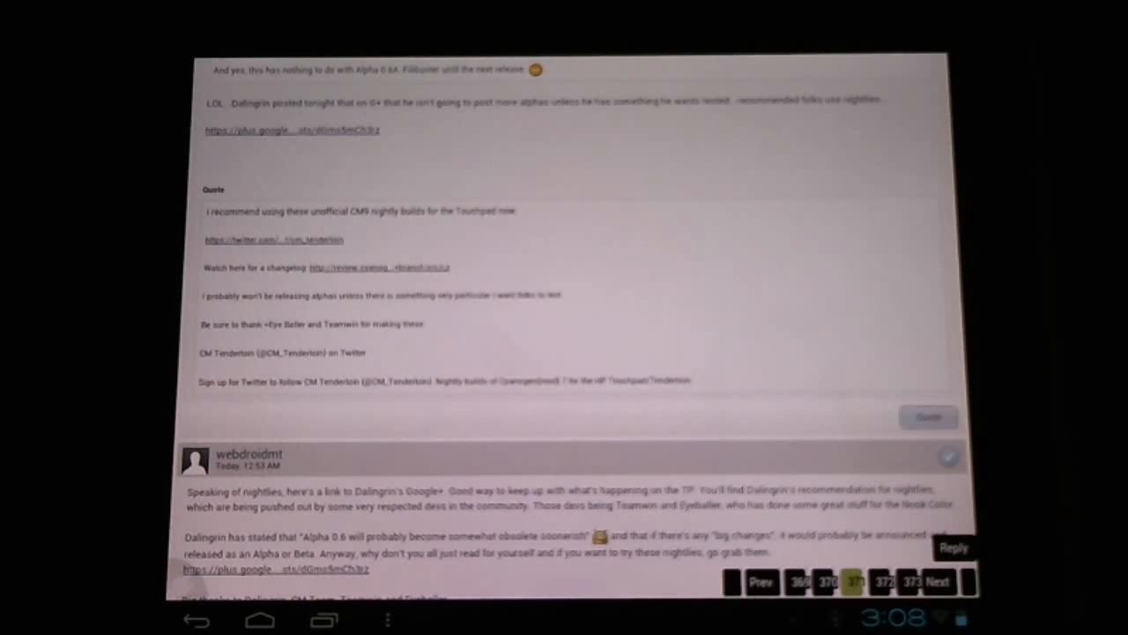